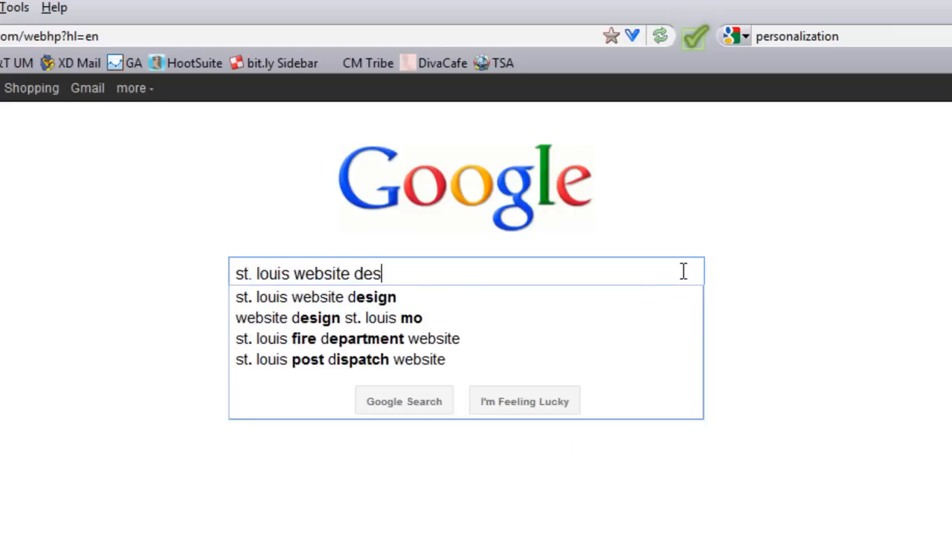
# Run a Google search for 'st. louis website design' from the suggestion list
pyautogui.click(314, 297)
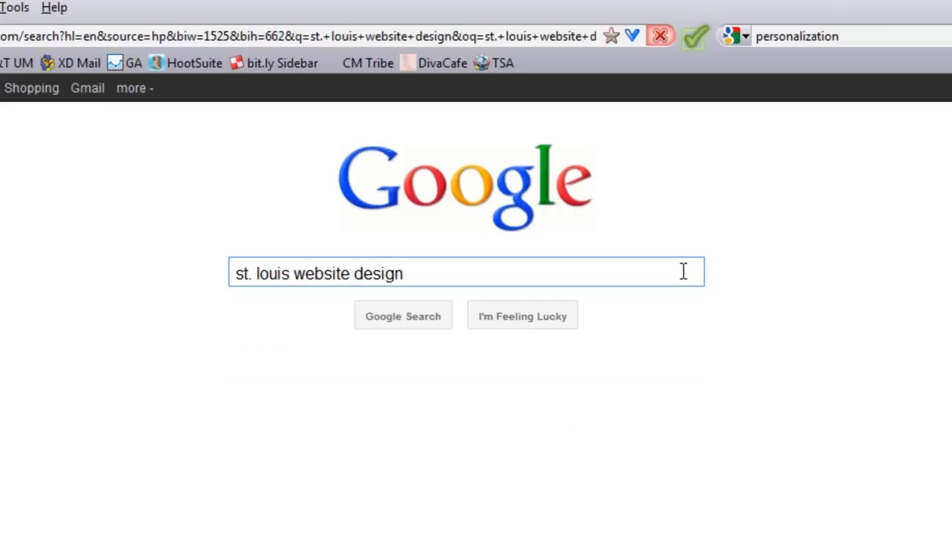
pyautogui.click(402, 315)
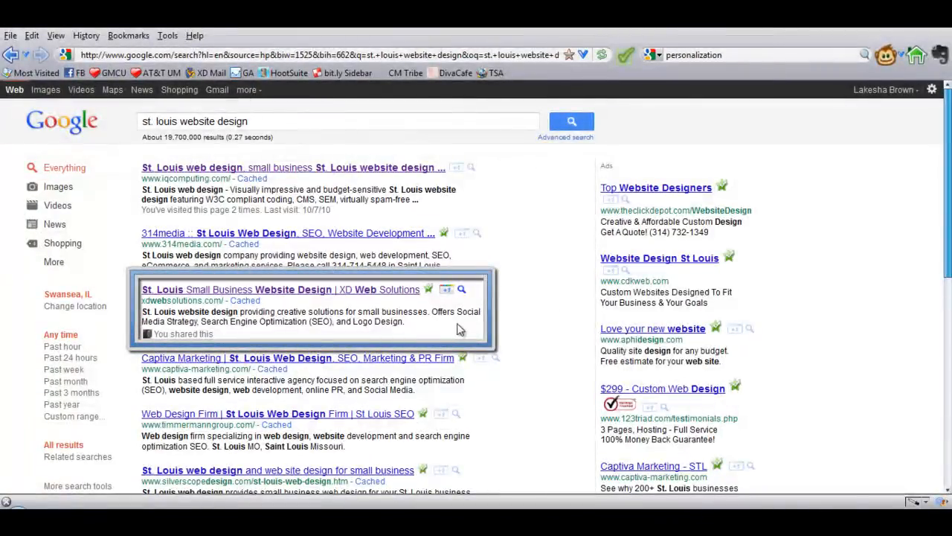
pyautogui.moveTo(446, 295)
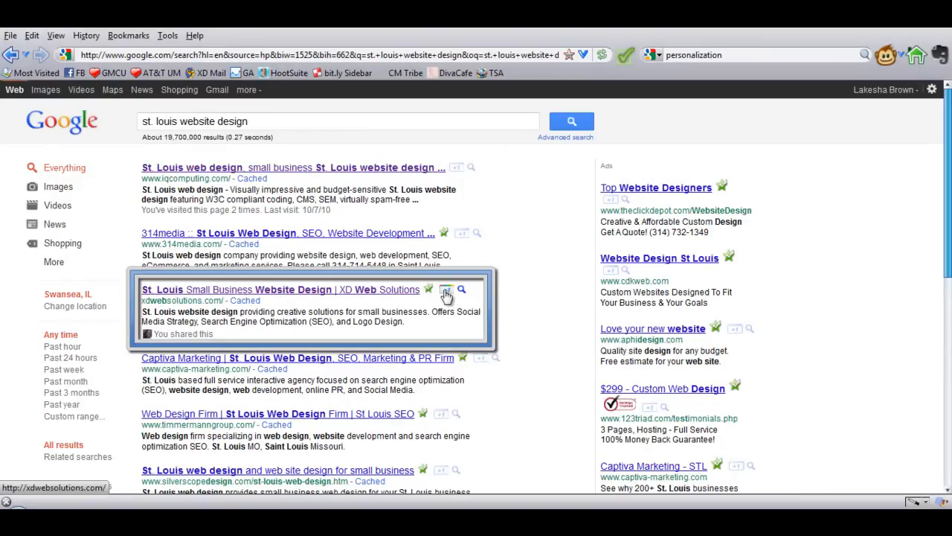
pyautogui.moveTo(537, 325)
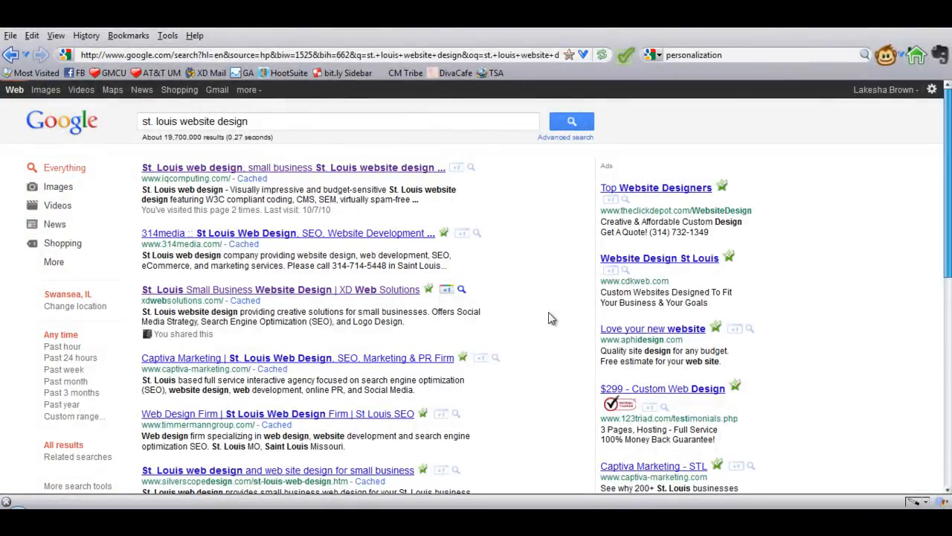
pyautogui.moveTo(556, 297)
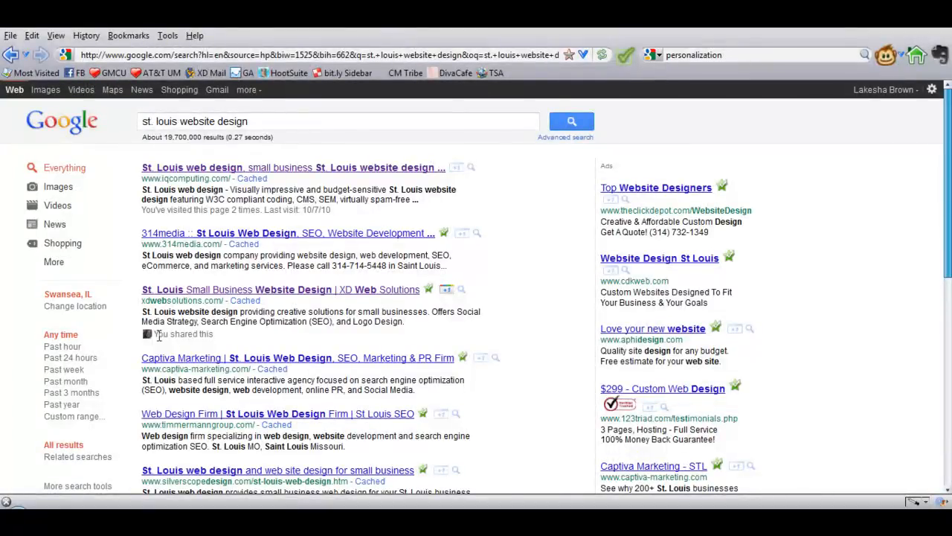
pyautogui.moveTo(557, 318)
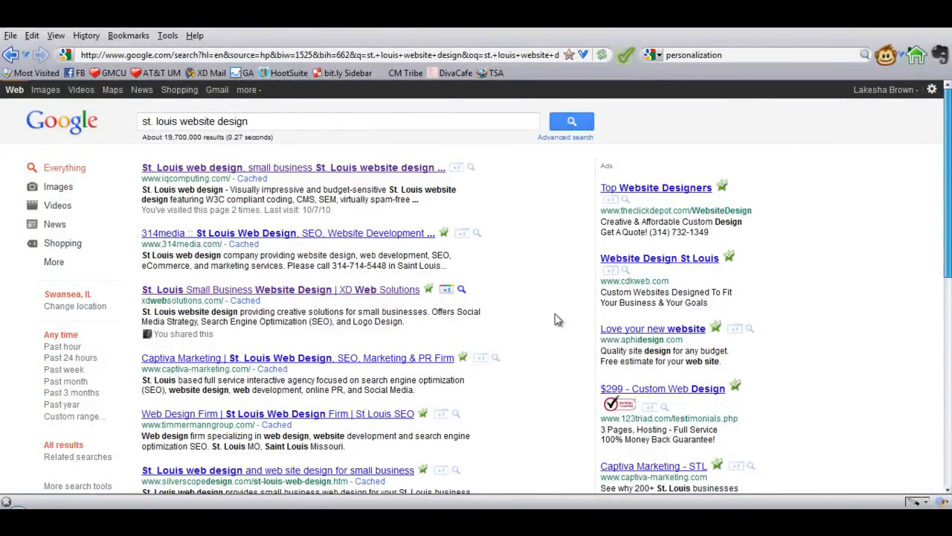
pyautogui.moveTo(539, 319)
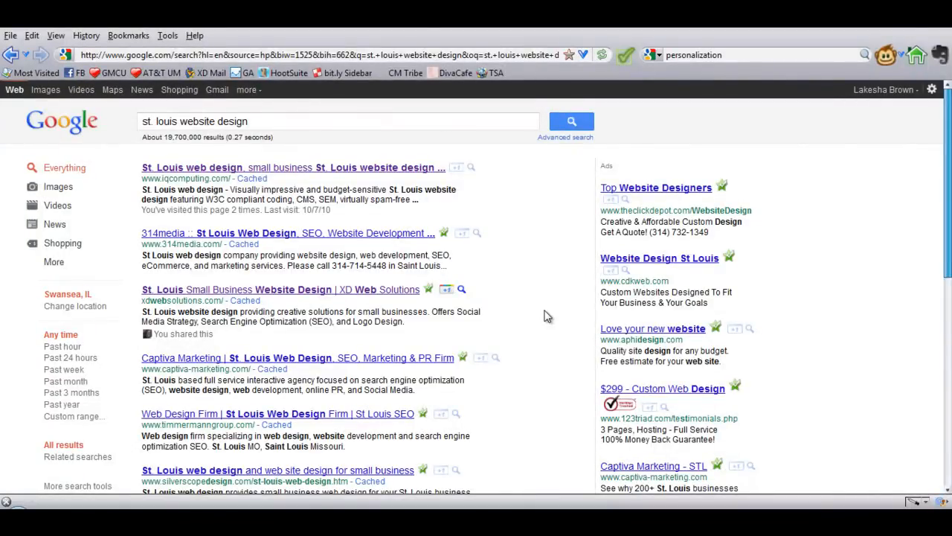
pyautogui.moveTo(543, 272)
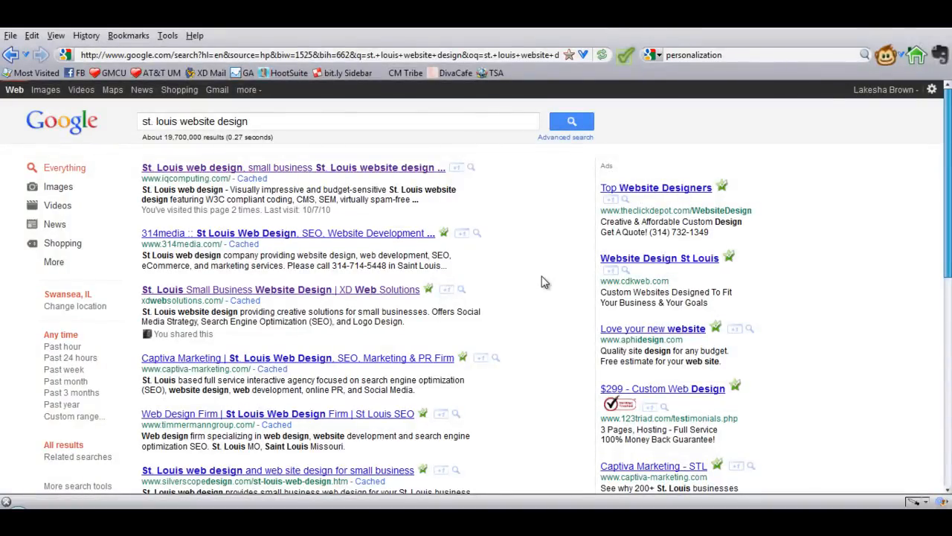
pyautogui.scroll(-3)
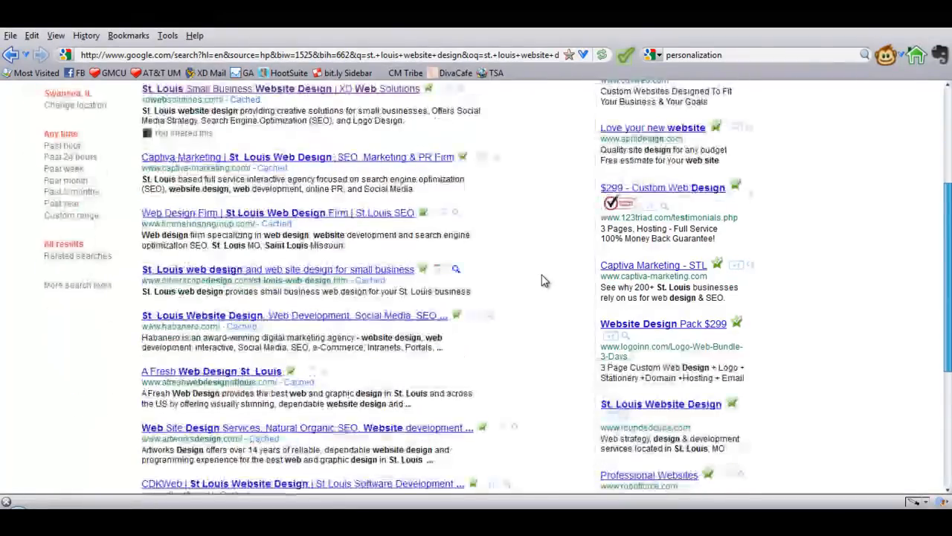
pyautogui.scroll(-3)
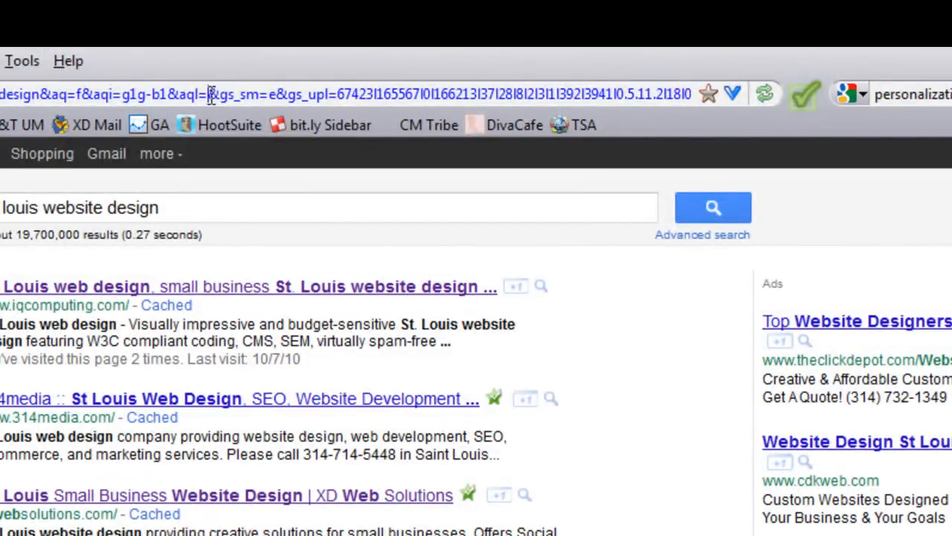
# Edit the results URL in the address bar to append &pws=0 and reload
pyautogui.doubleClick(231, 94)
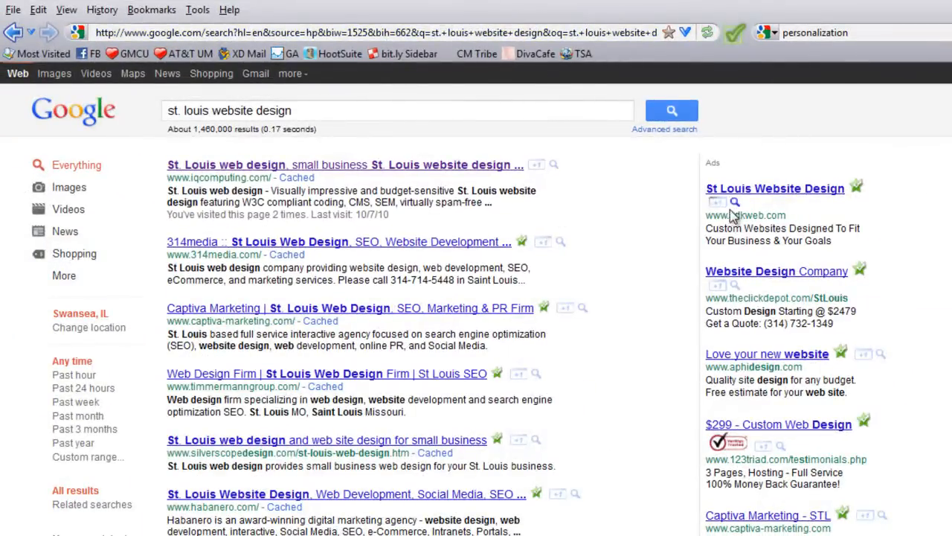
pyautogui.moveTo(640, 216)
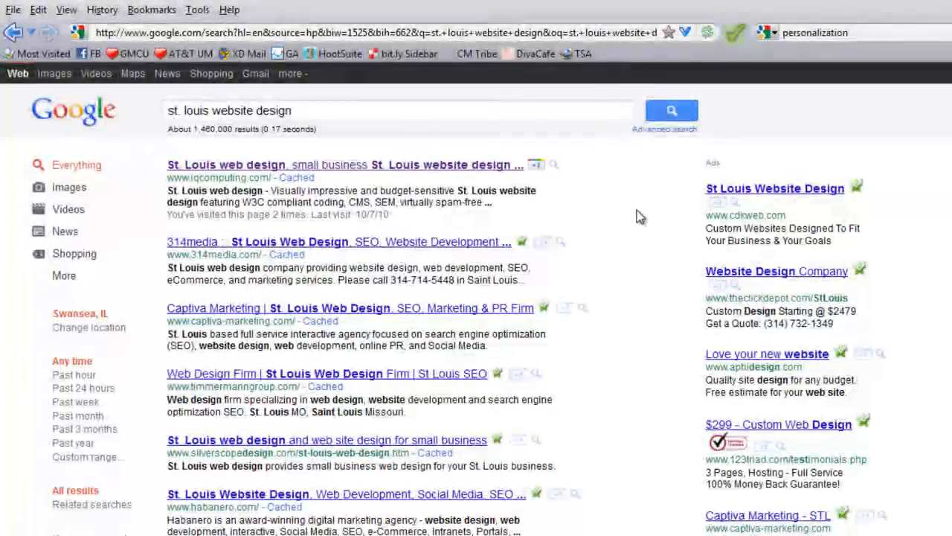
pyautogui.scroll(-3)
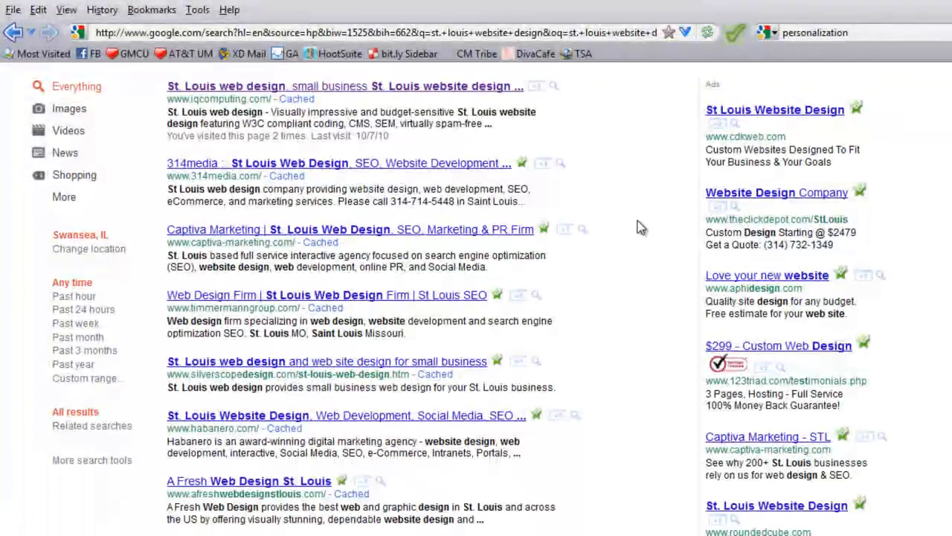
pyautogui.scroll(-3)
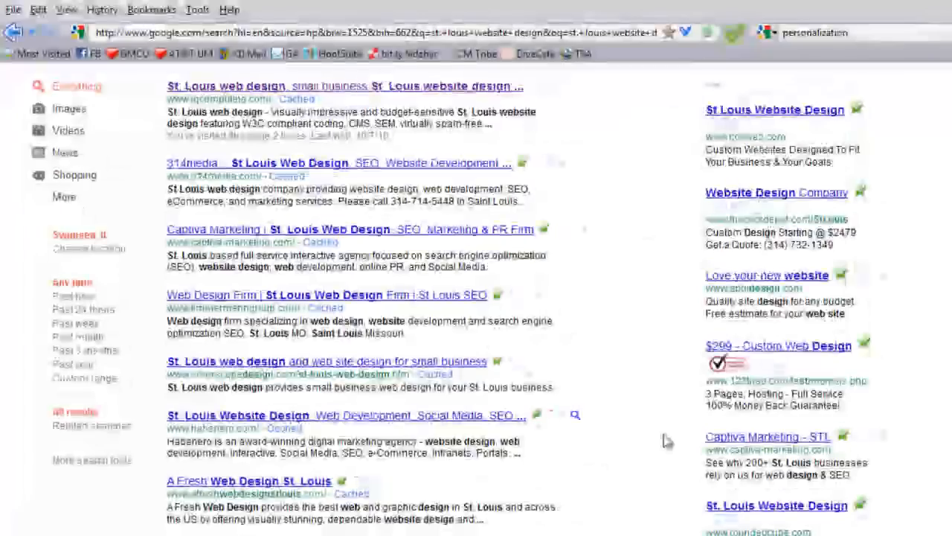
pyautogui.scroll(-3)
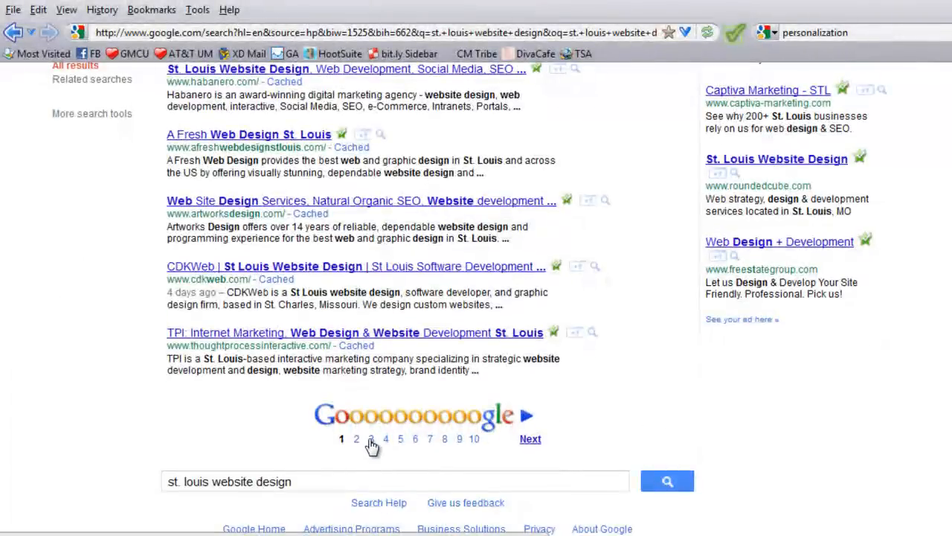
# Go to results page 3 and scroll to the XD Web Solutions listing
pyautogui.click(372, 439)
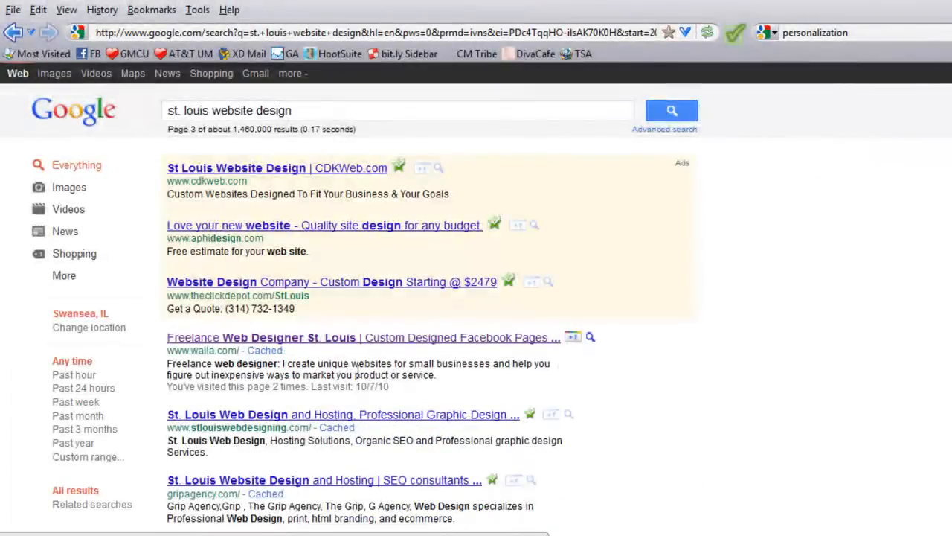
pyautogui.scroll(-3)
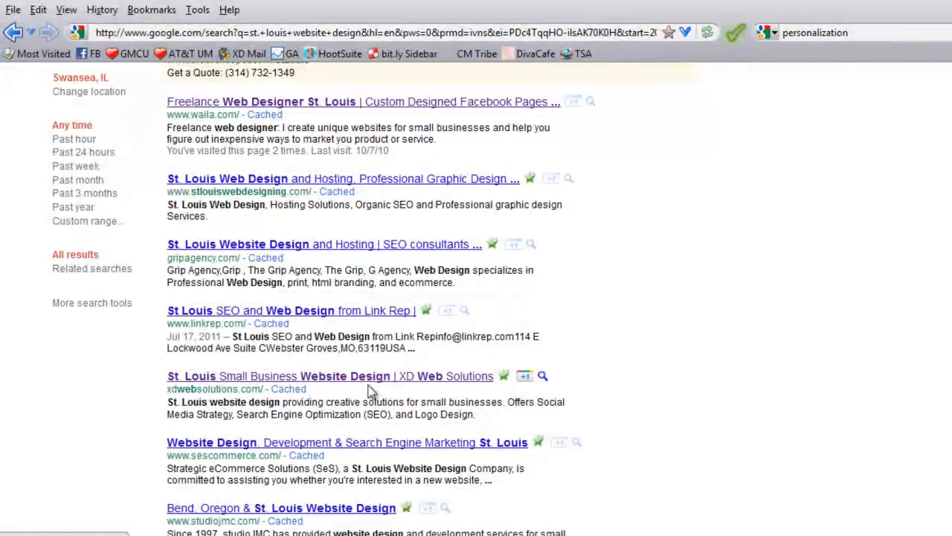
pyautogui.moveTo(396, 402)
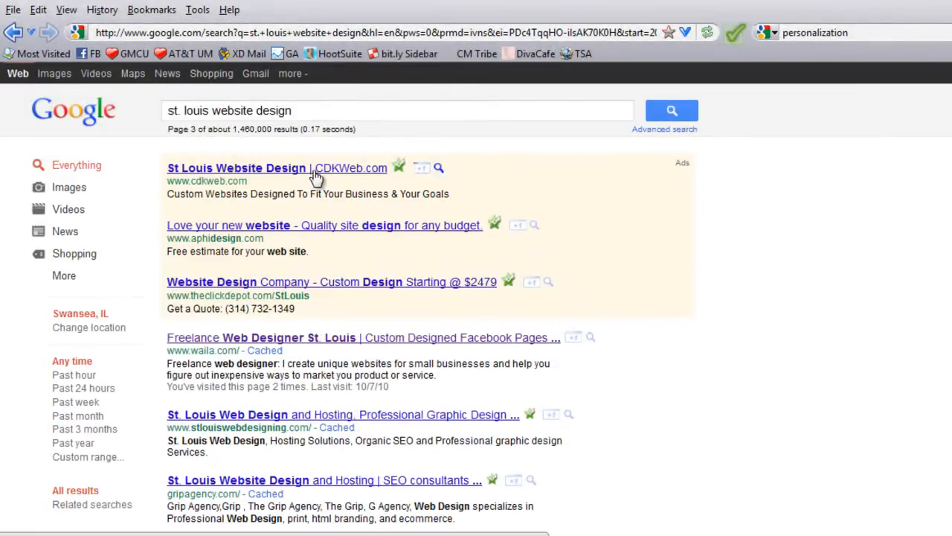
pyautogui.moveTo(539, 172)
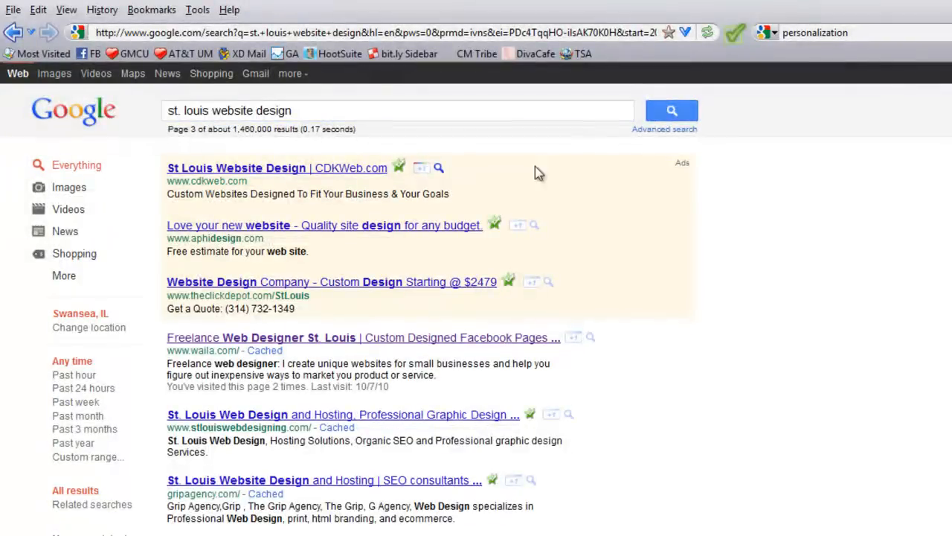
pyautogui.moveTo(717, 315)
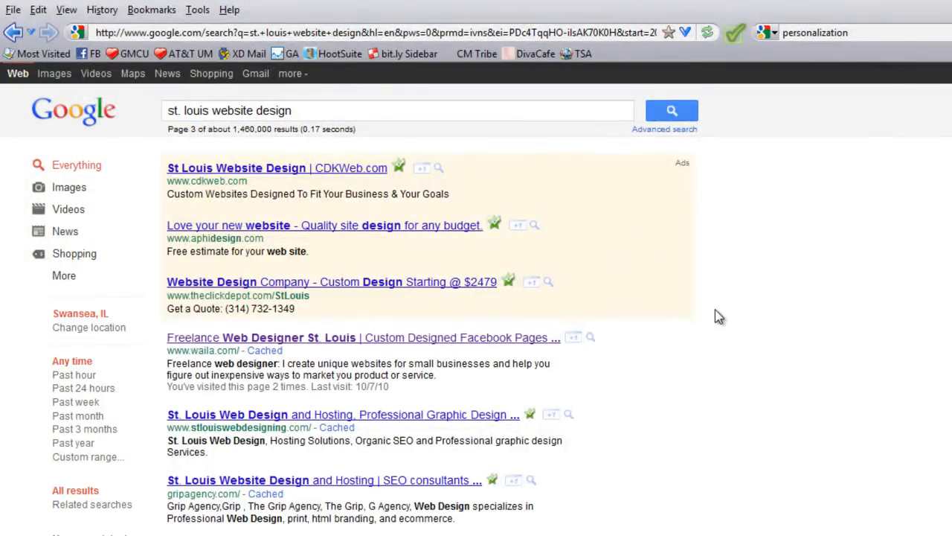
pyautogui.moveTo(697, 343)
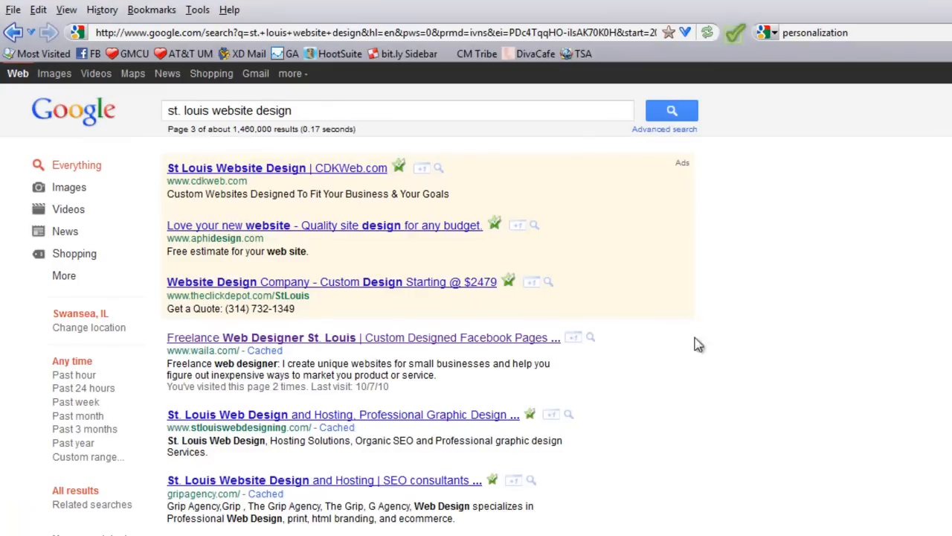
pyautogui.moveTo(137, 339)
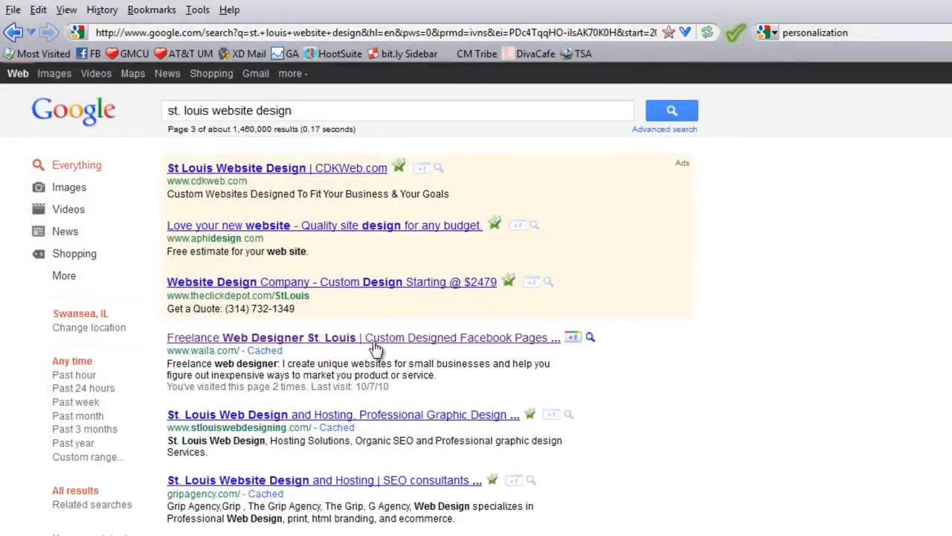
pyautogui.scroll(-3)
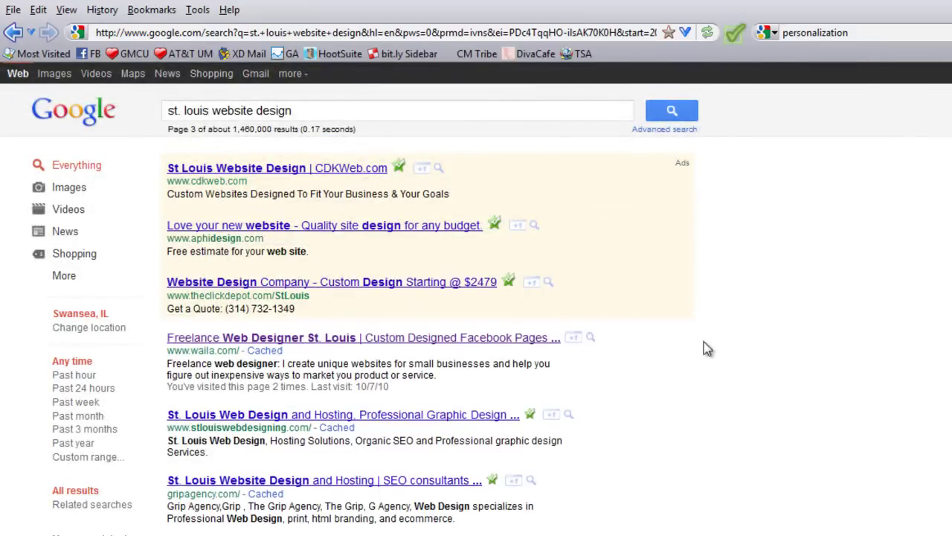
pyautogui.moveTo(750, 229)
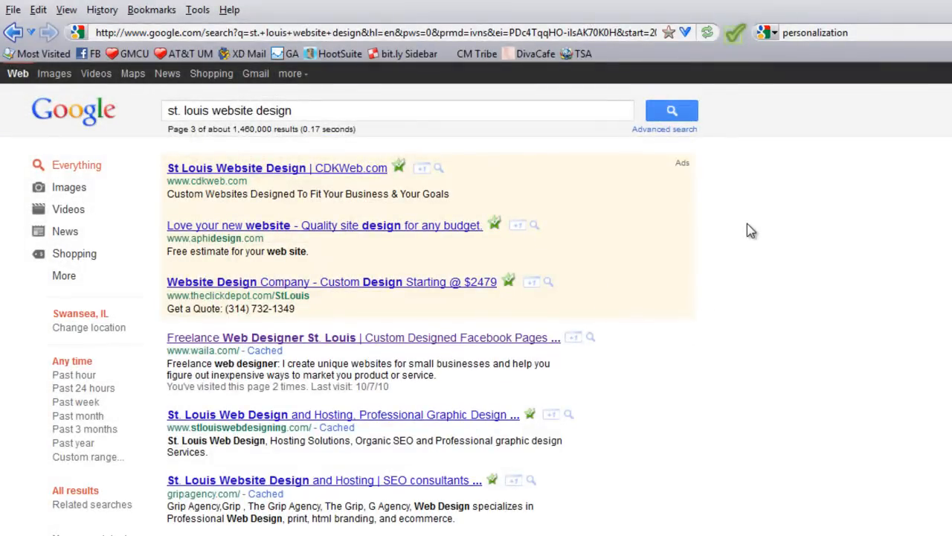
pyautogui.moveTo(727, 241)
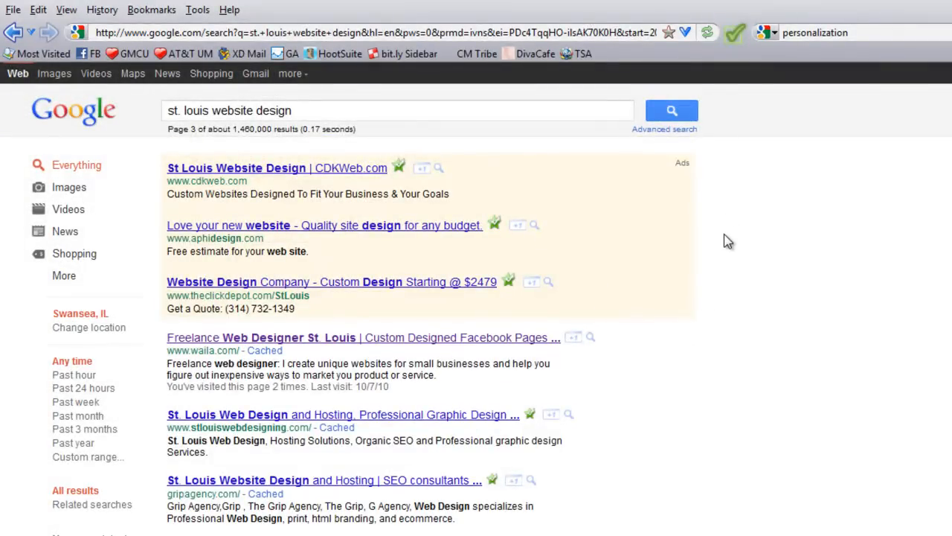
pyautogui.moveTo(723, 250)
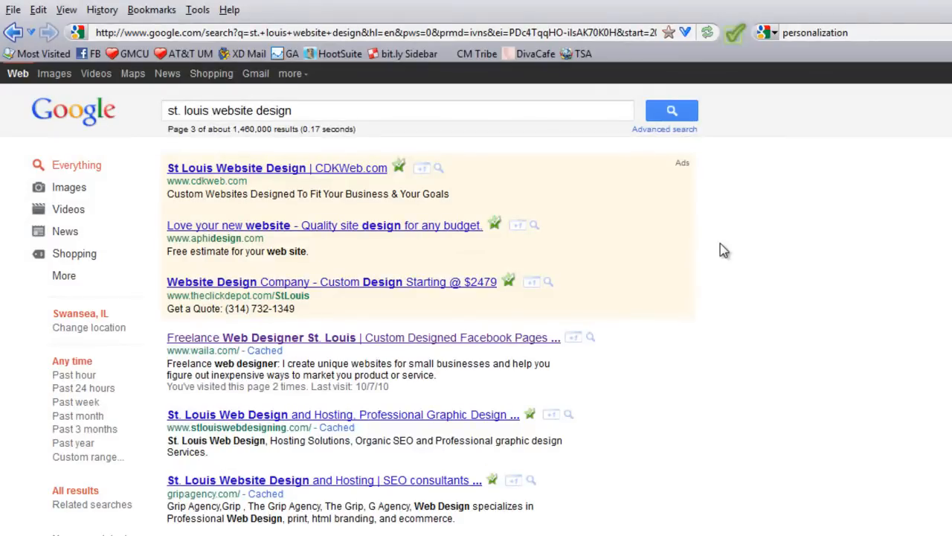
pyautogui.moveTo(730, 247)
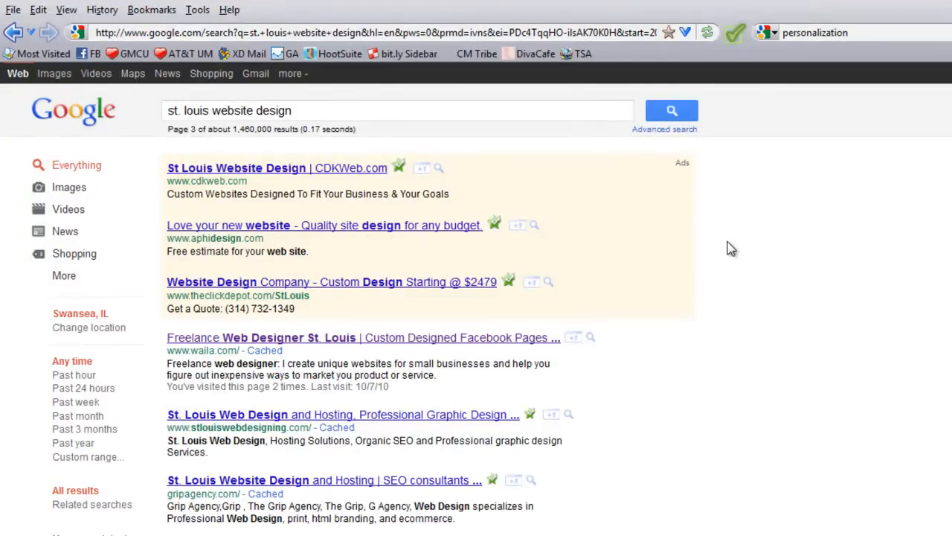
pyautogui.moveTo(729, 280)
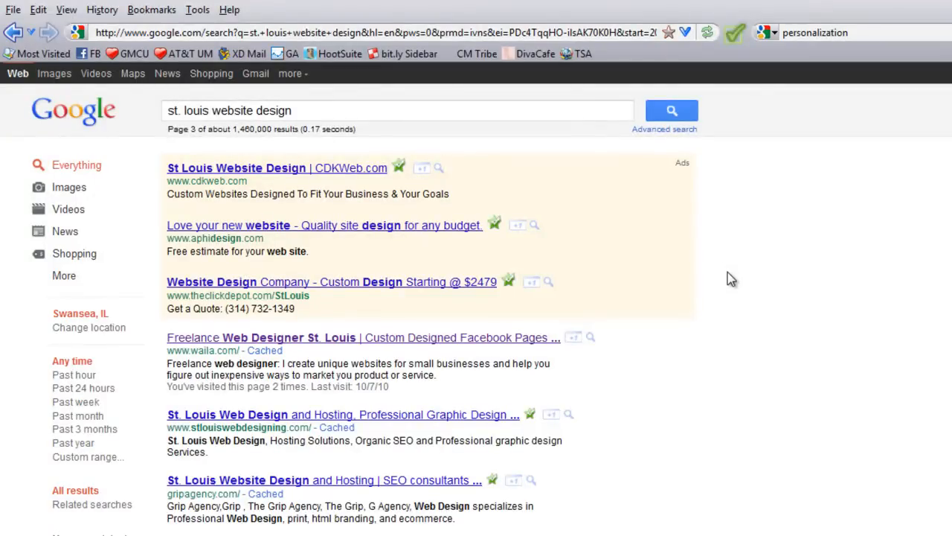